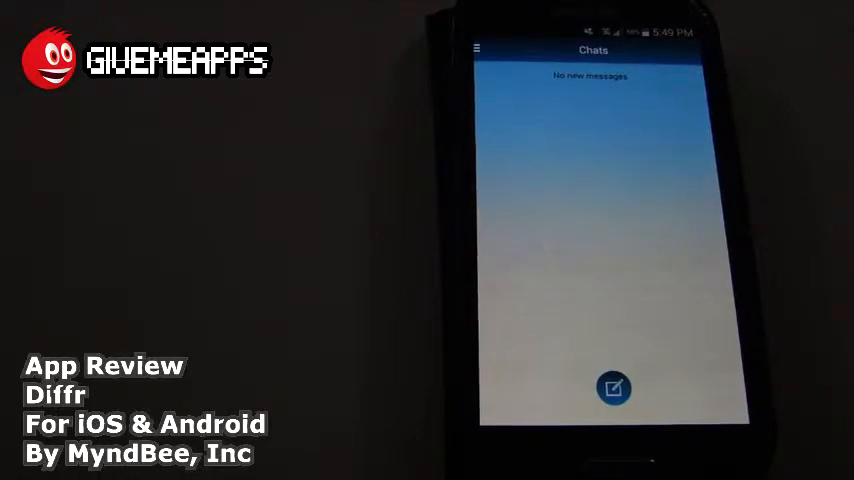
- Start a new conversation from the Chats screen, reaching Add Participants
left_click(476, 48)
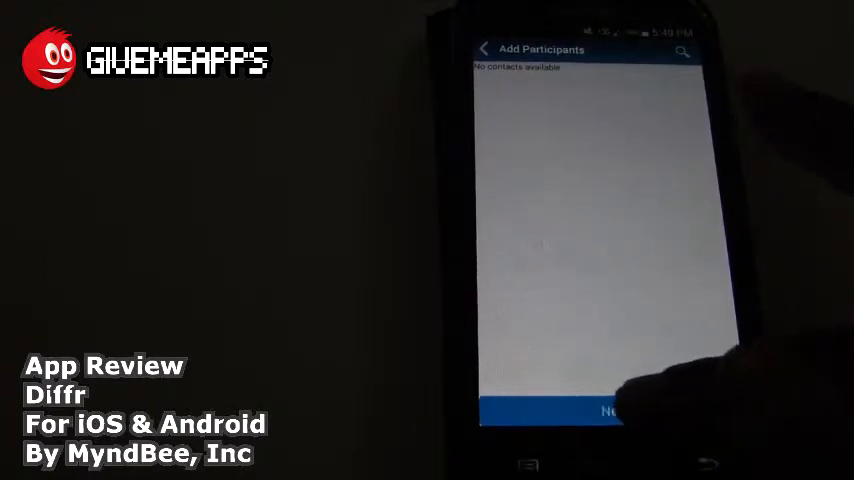
- Skip adding participants and title the conversation 'New Chat'
left_click(610, 412)
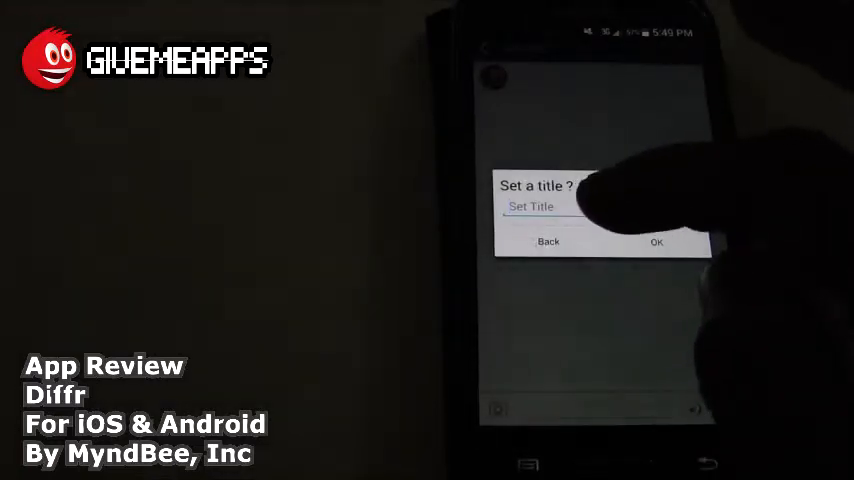
left_click(540, 208)
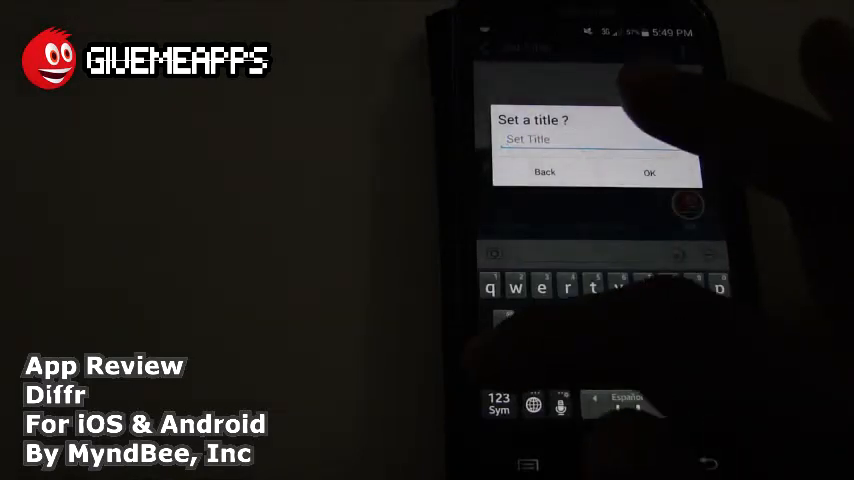
type("New")
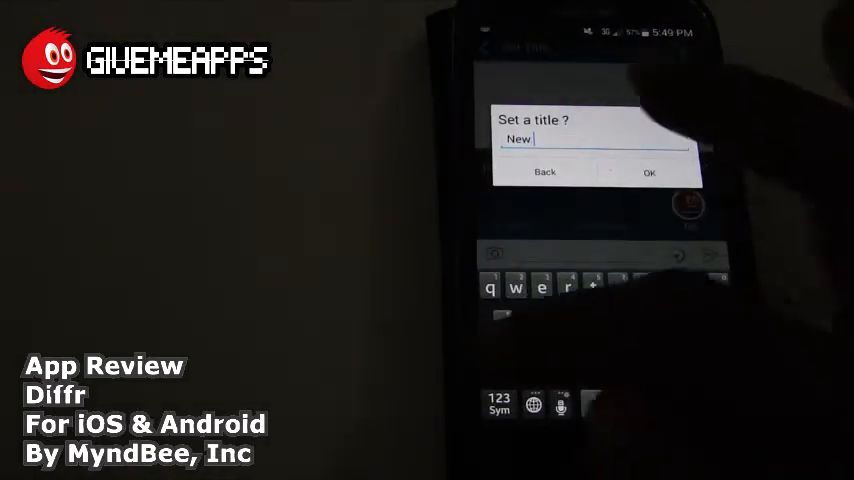
left_click(580, 316)
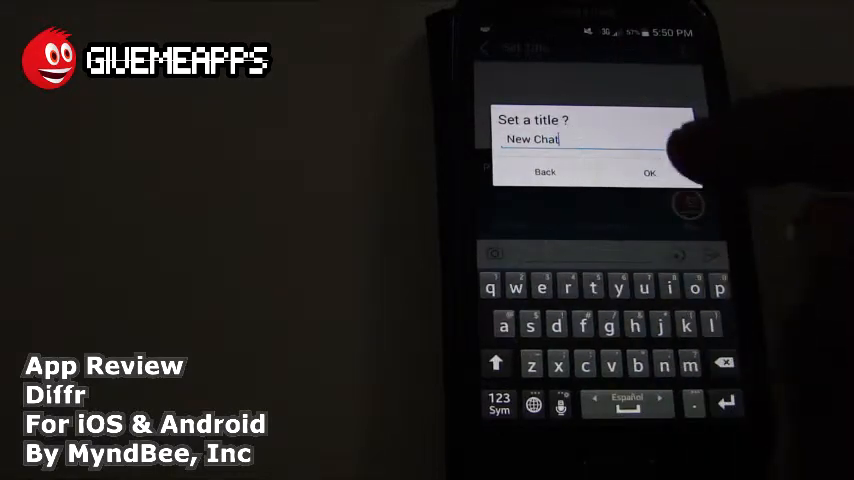
left_click(648, 172)
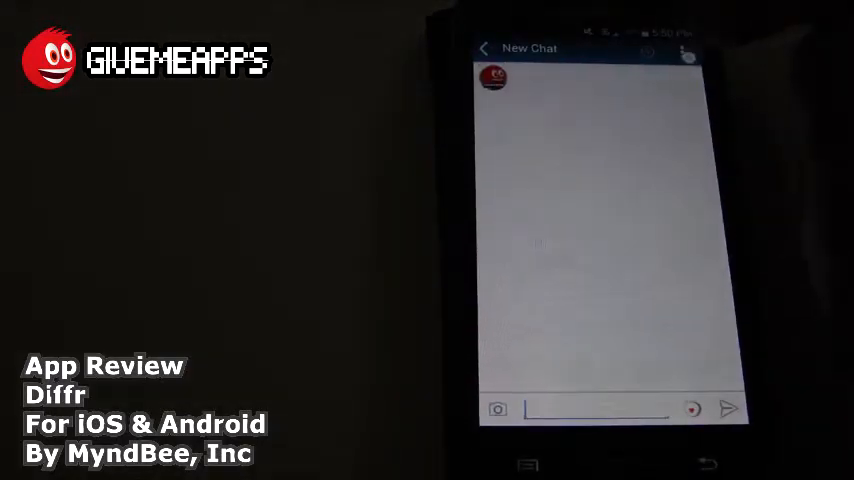
- Begin writing a message in New Chat, posting as 'me'
left_click(686, 52)
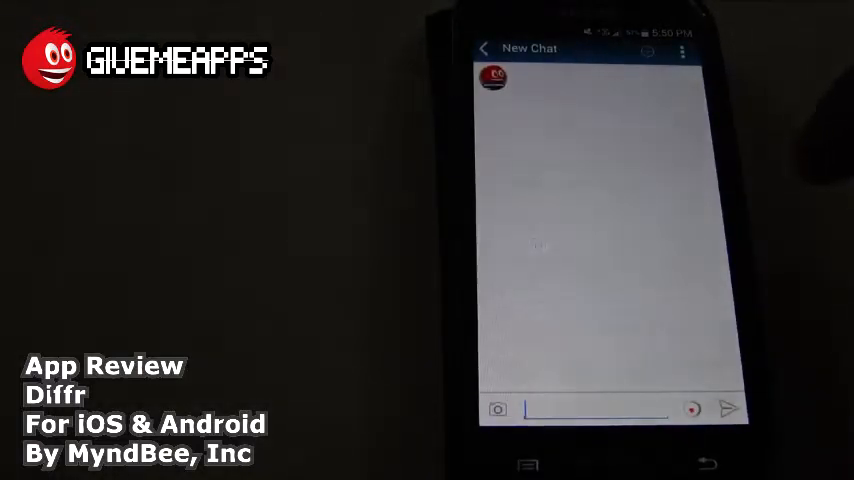
left_click(590, 408)
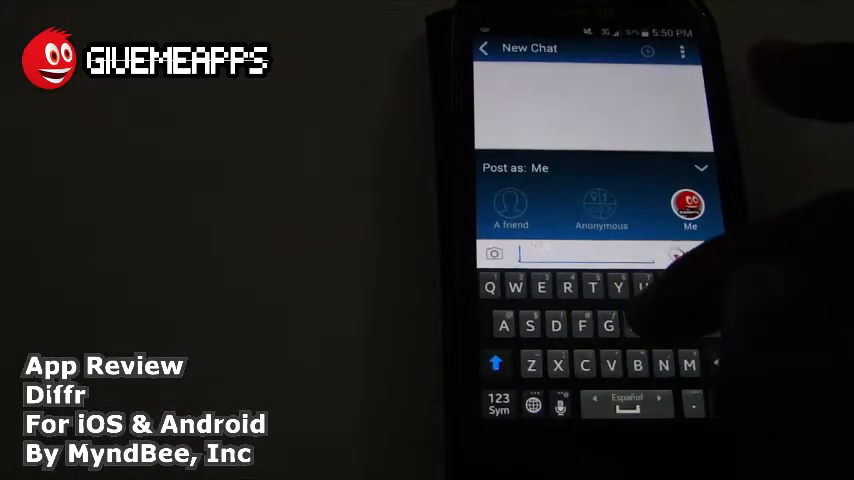
- Enter 'Hello' in the New Chat message box
type("Hel")
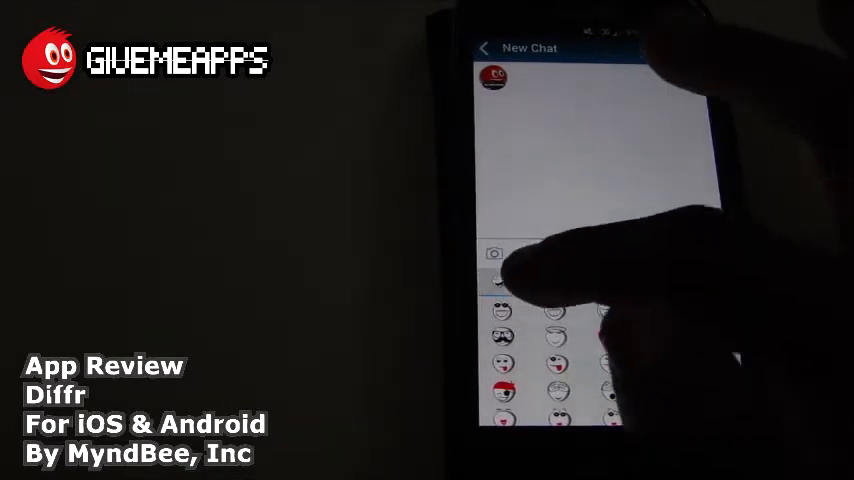
type("Hello")
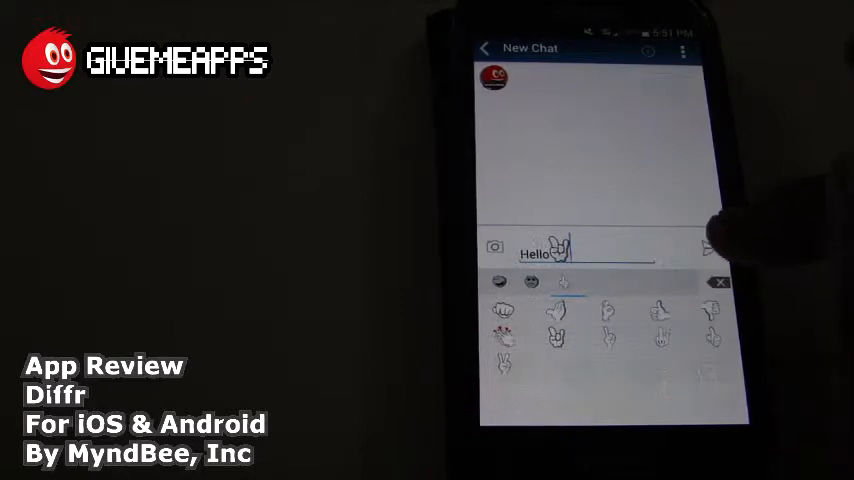
- Send the 'Hello' message with its emoticon to New Chat
left_click(708, 250)
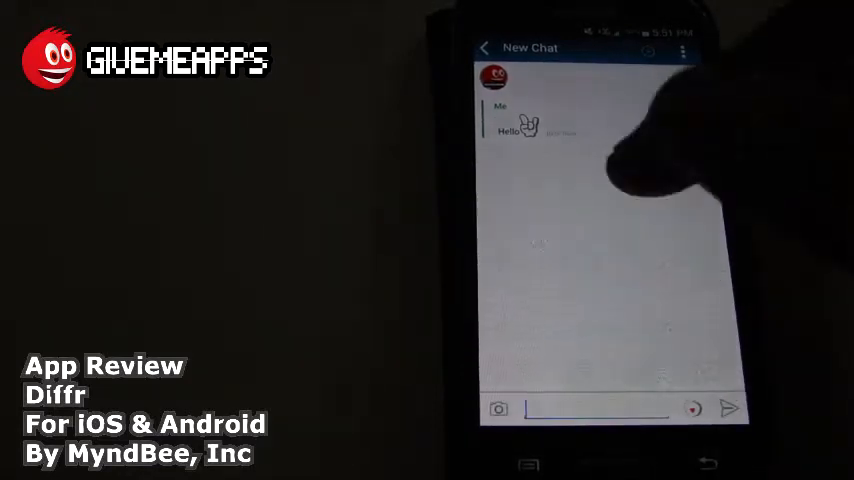
- Leave the New Chat conversation via its overflow menu
left_click(682, 52)
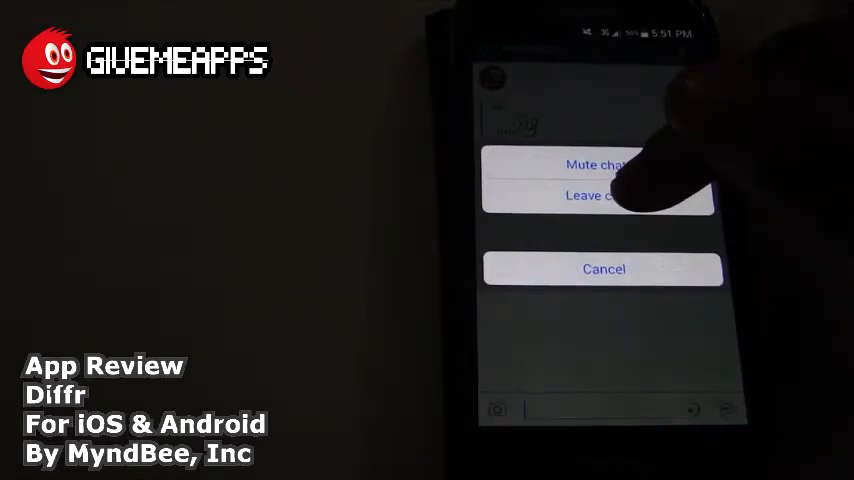
left_click(600, 196)
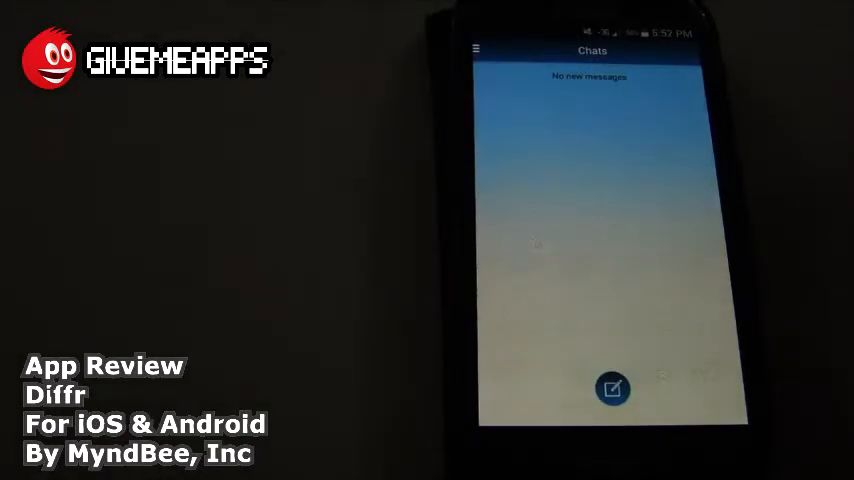
- Reopen Diffr from its Play Store listing to see the empty chat list
left_click(476, 50)
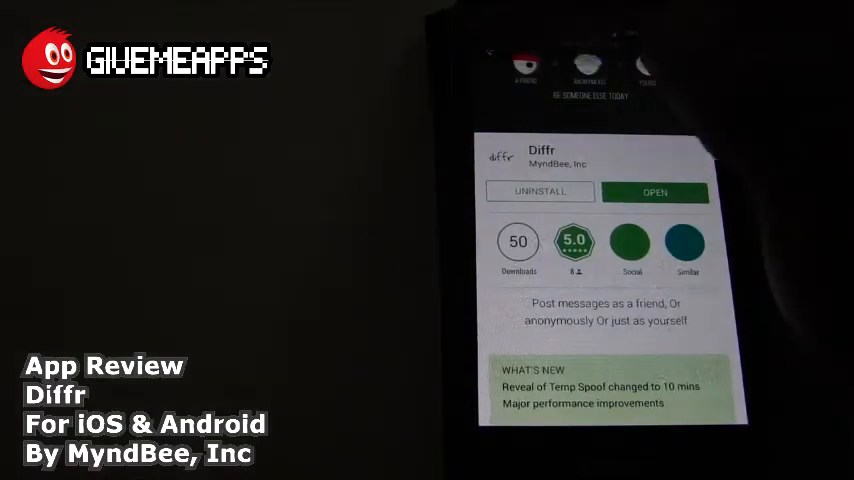
left_click(654, 192)
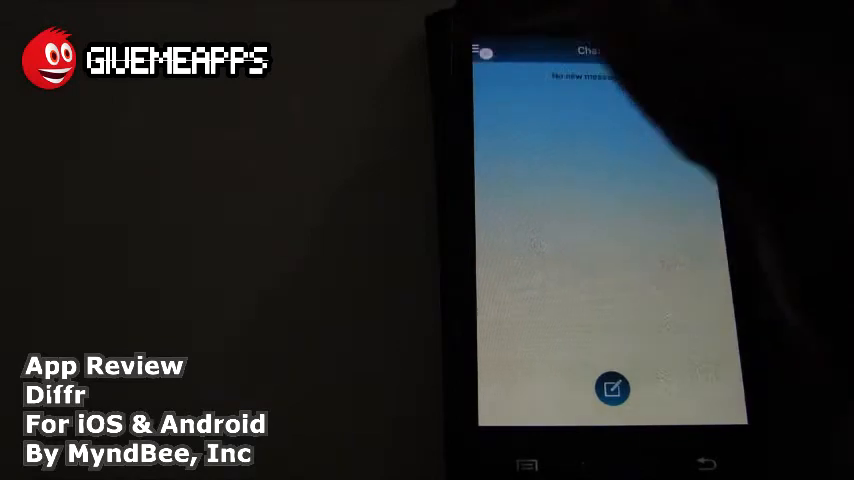